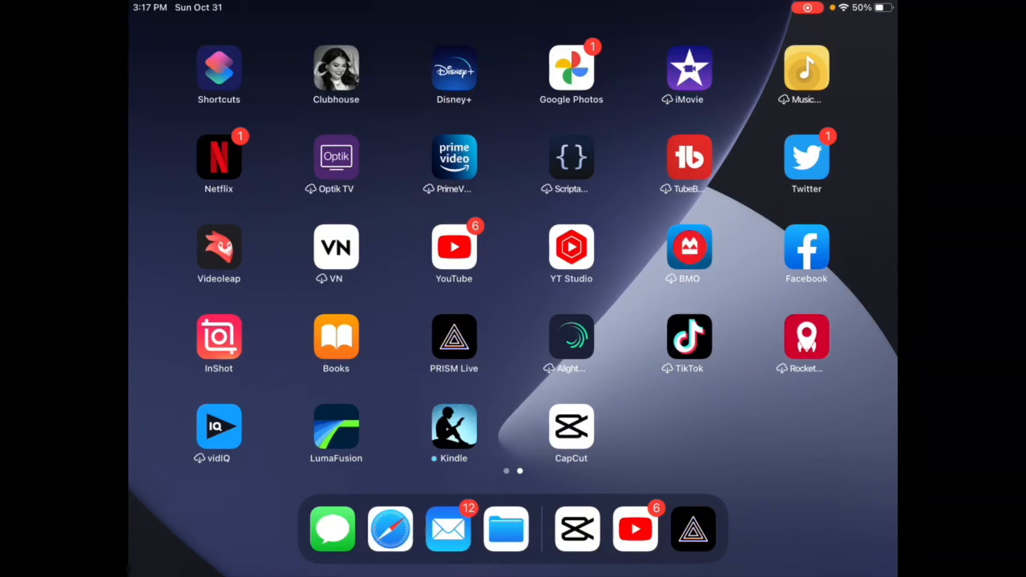
# - Launch CapCut and load the Halloween project with the skeleton photo clip
pyautogui.click(571, 426)
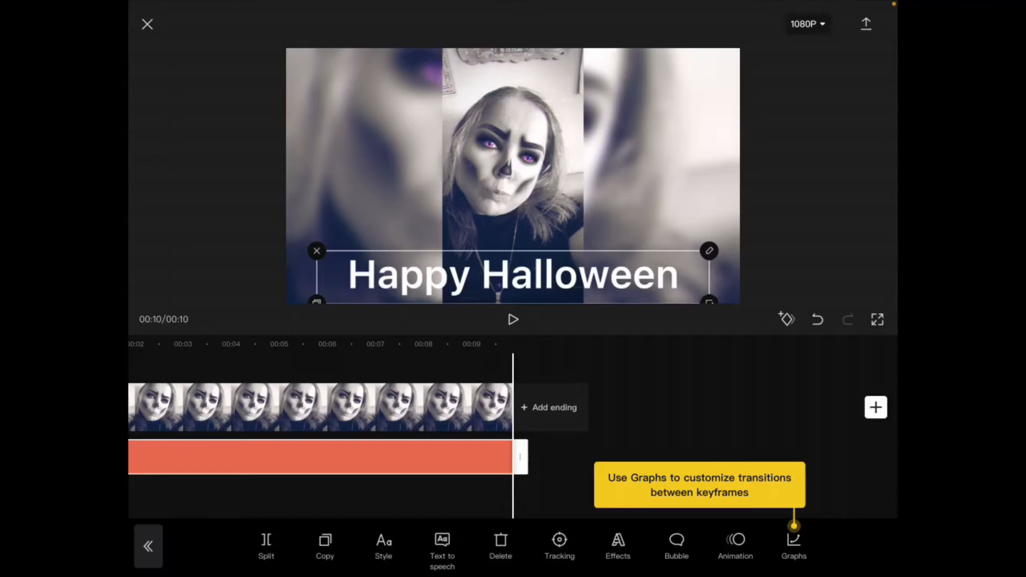
pyautogui.click(382, 541)
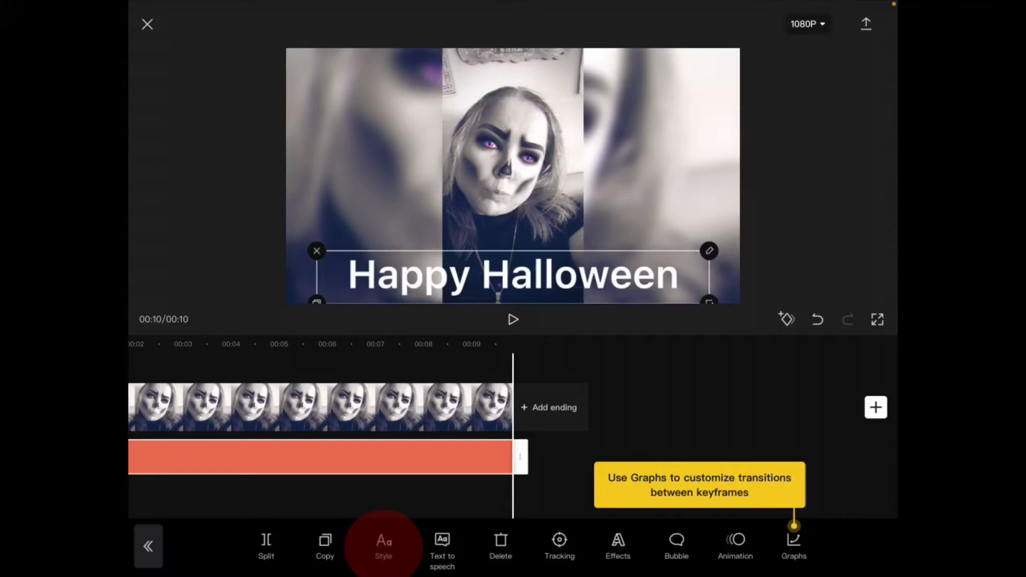
# - Browse the title's Style font list and start adding a custom font from files
pyautogui.click(383, 557)
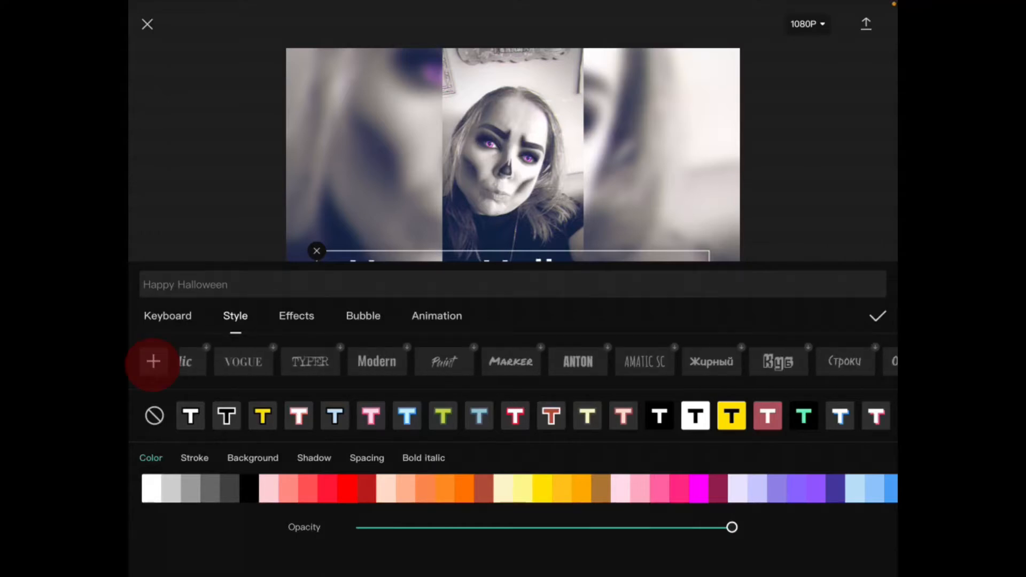
pyautogui.hscroll(-3)
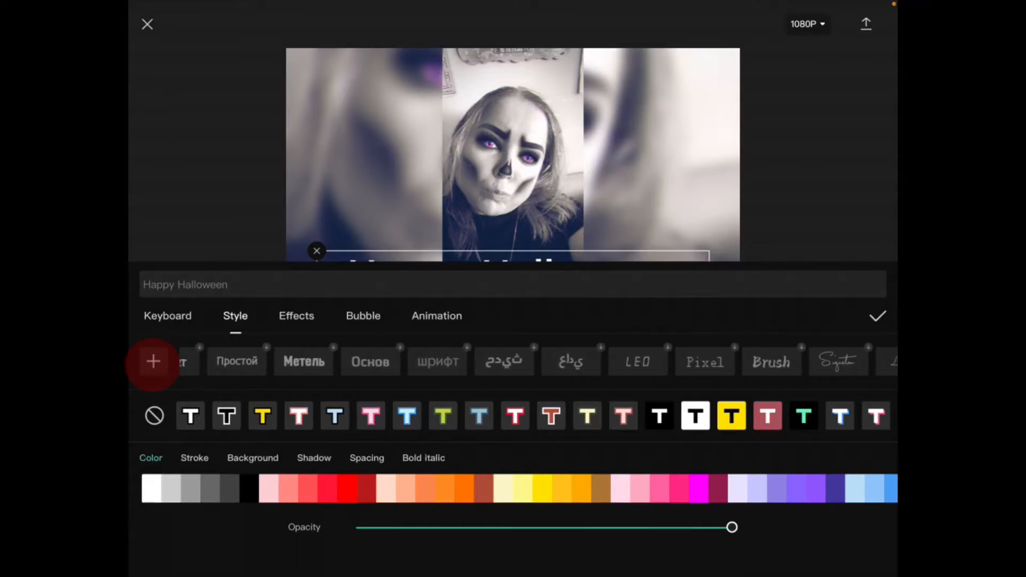
pyautogui.hscroll(-3)
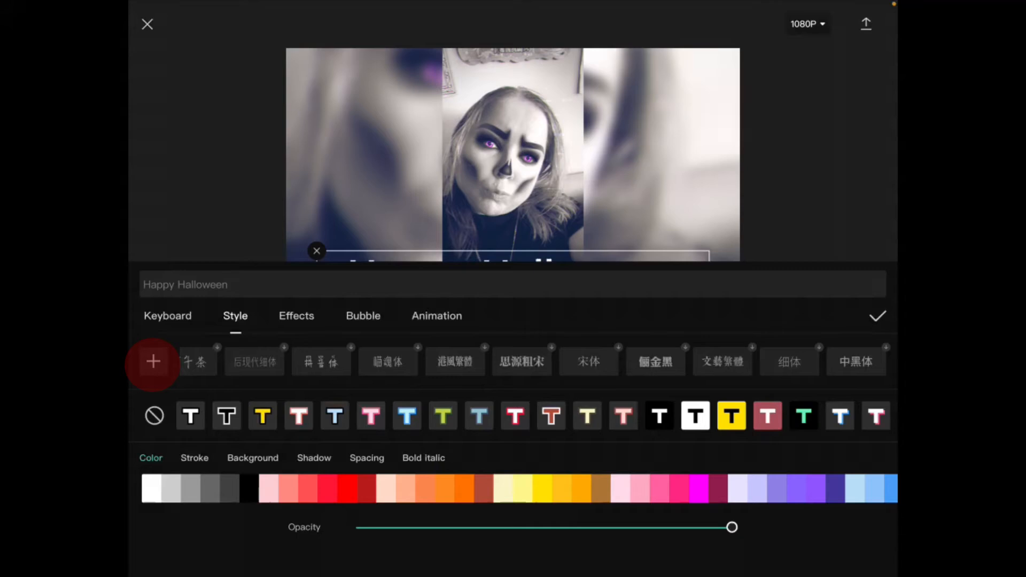
pyautogui.click(154, 361)
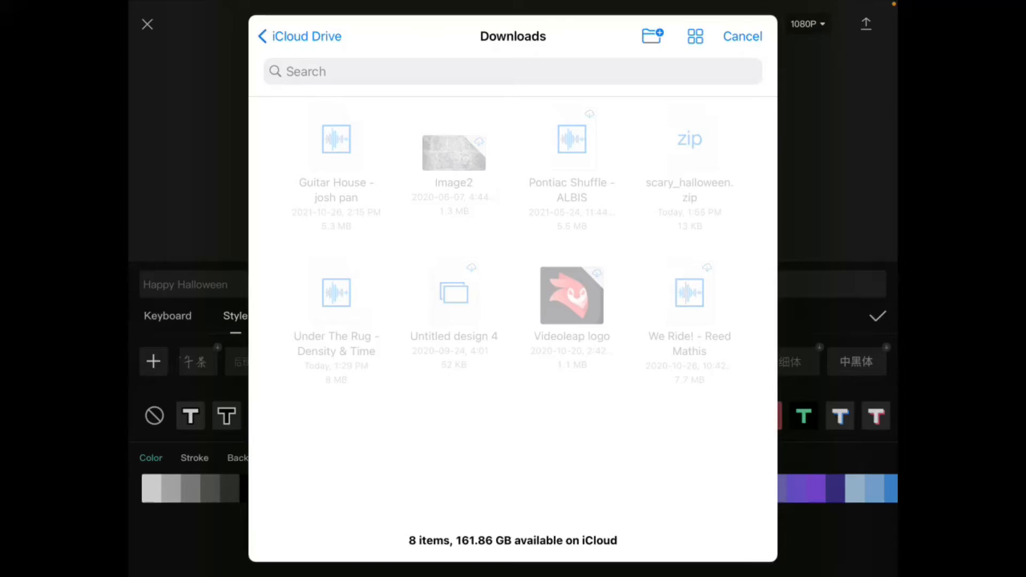
# - Switch from CapCut to the Files app to extract scary_halloween.zip in Downloads
pyautogui.click(742, 36)
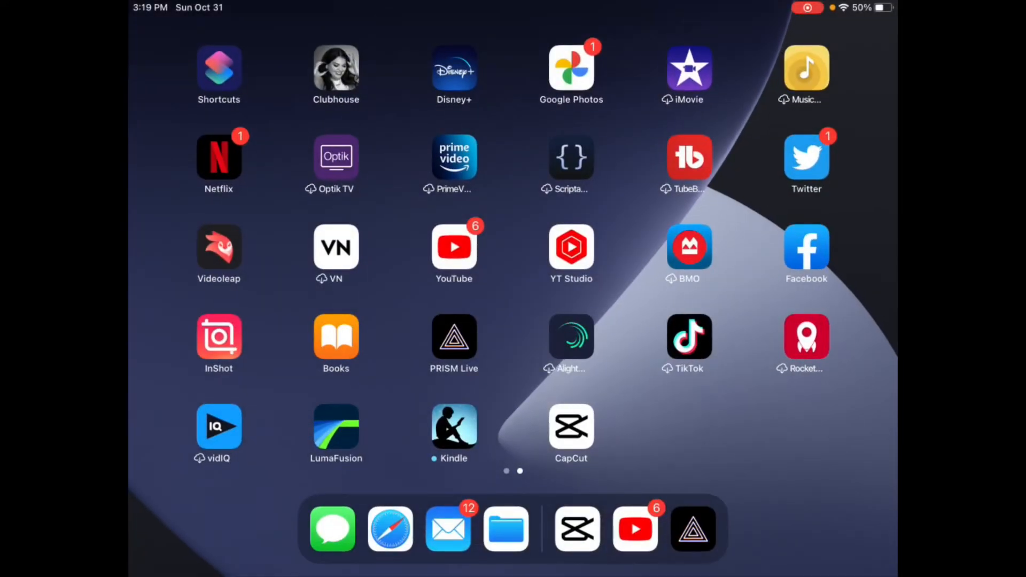
pyautogui.click(506, 530)
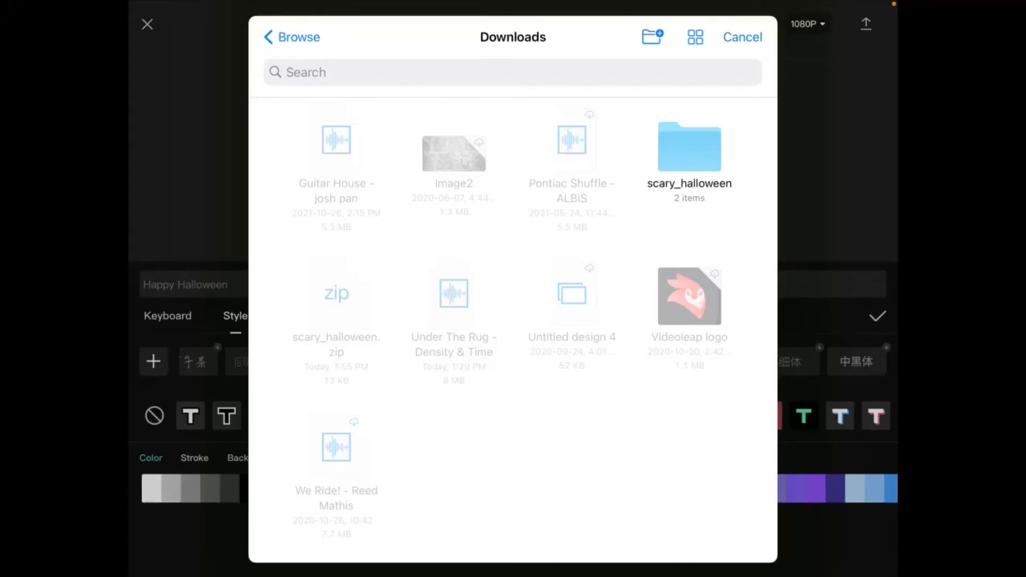
# - Import Scary Halloween Font.ttf from the scary_halloween folder into CapCut
pyautogui.doubleClick(688, 146)
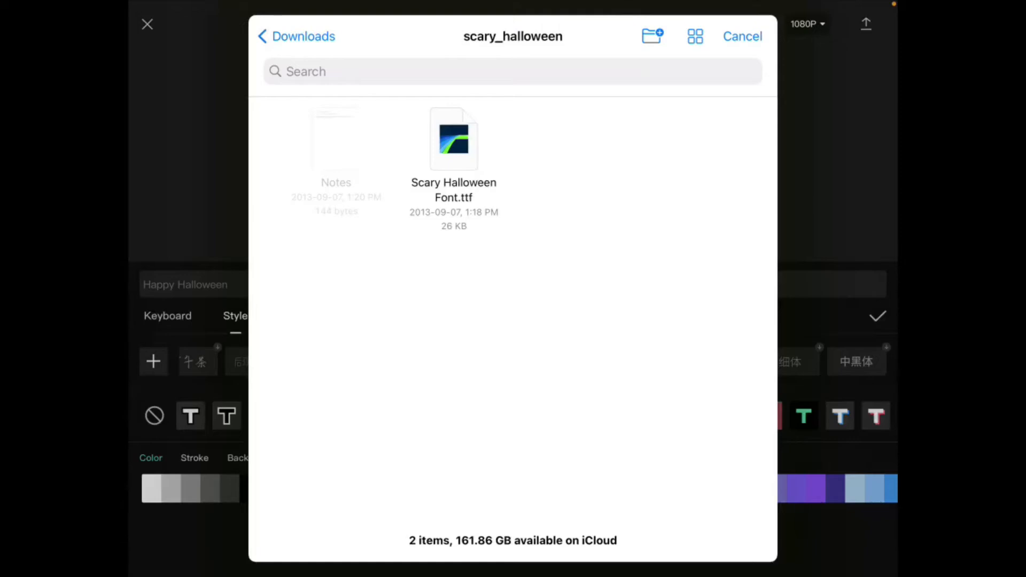
pyautogui.click(453, 139)
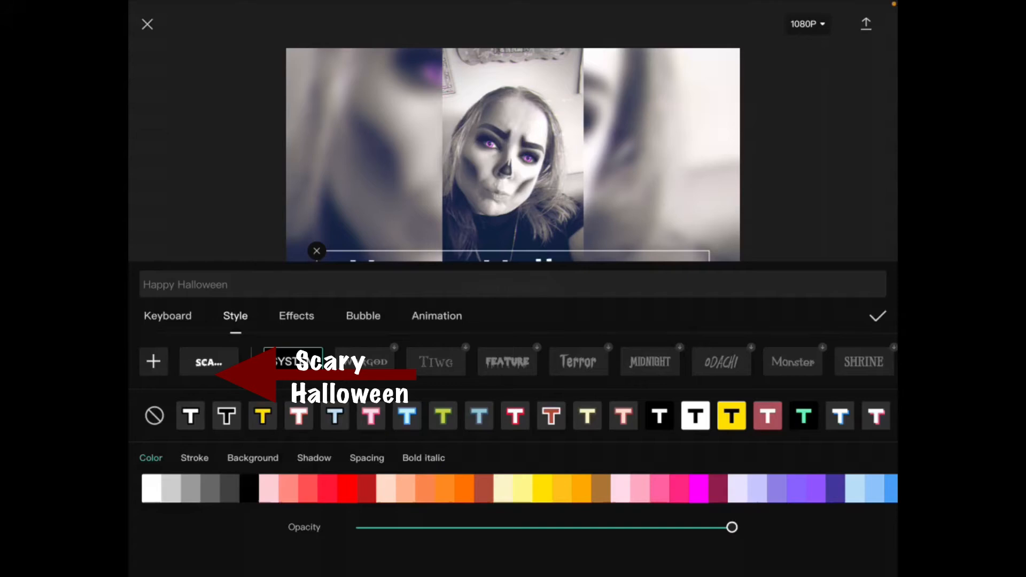
# - Apply the imported Scary Halloween font to the Happy Halloween title and confirm
pyautogui.click(292, 362)
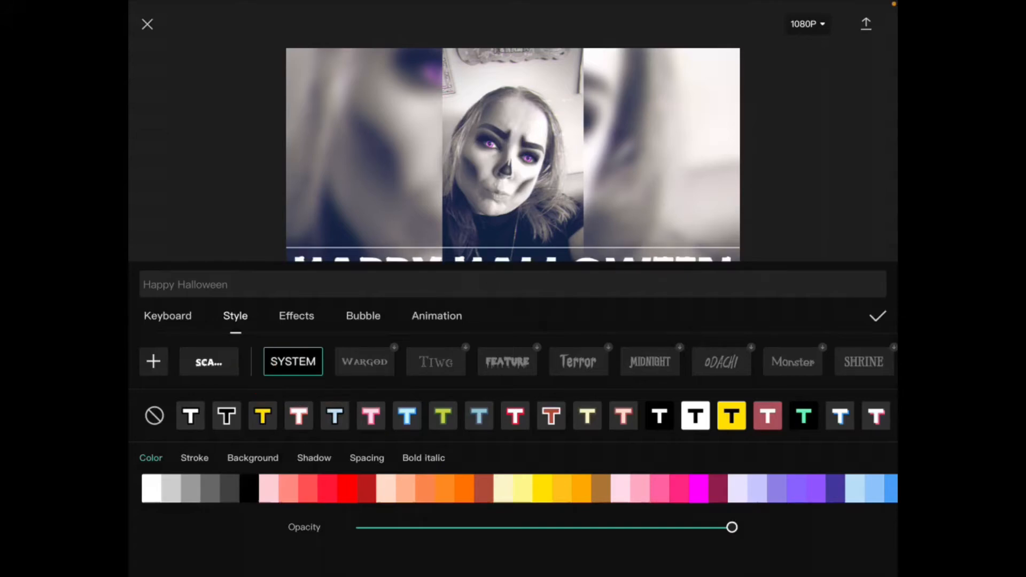
pyautogui.click(878, 316)
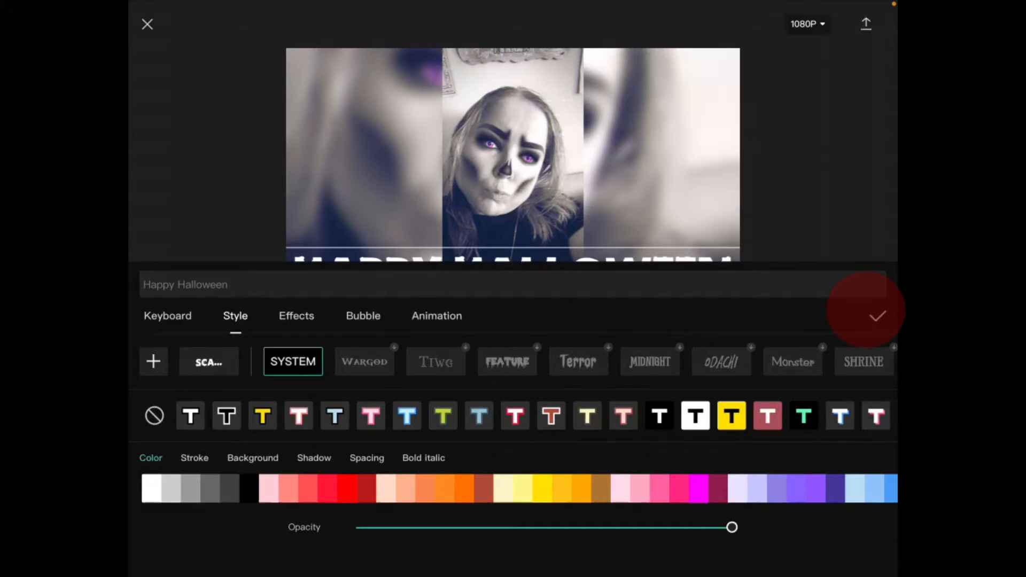
pyautogui.click(878, 317)
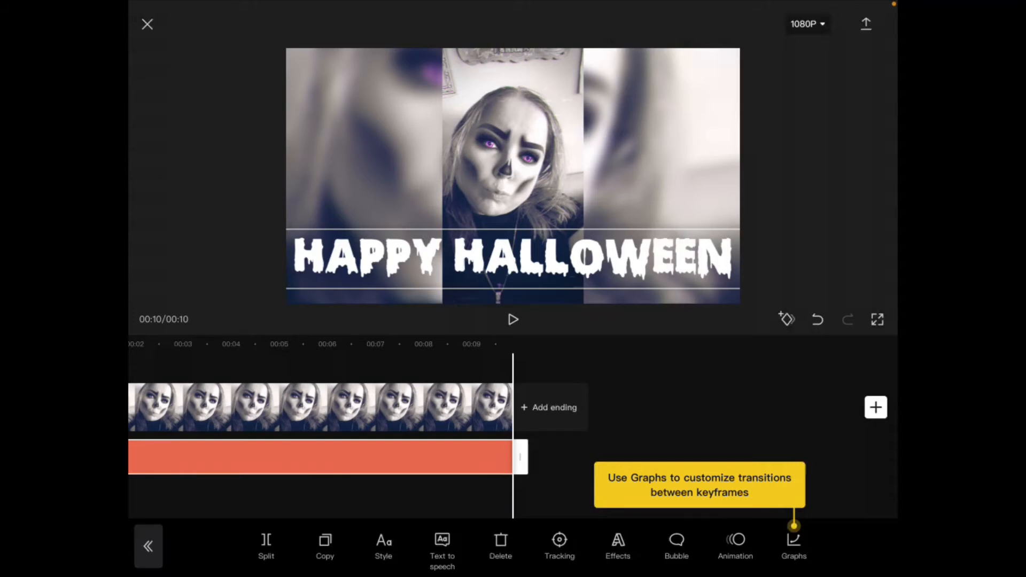
# - Apply the Dance animation from the Loop category to the Happy Halloween title
pyautogui.click(735, 546)
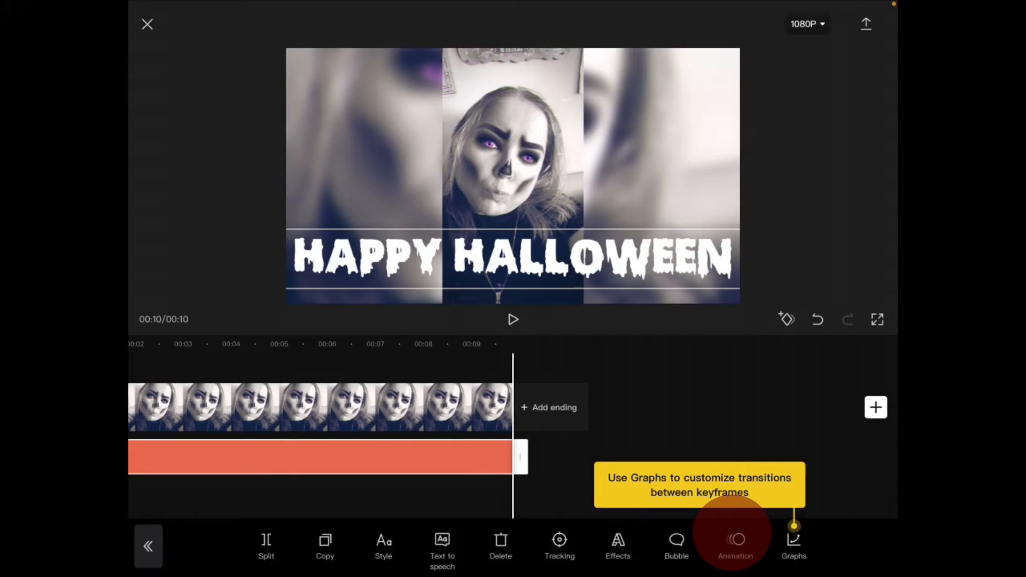
pyautogui.click(735, 539)
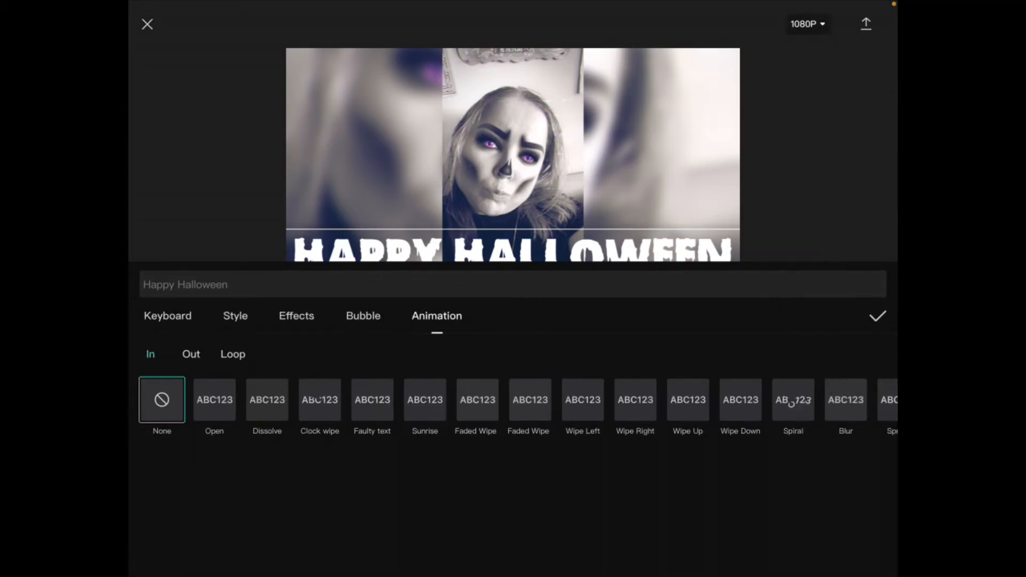
pyautogui.click(233, 354)
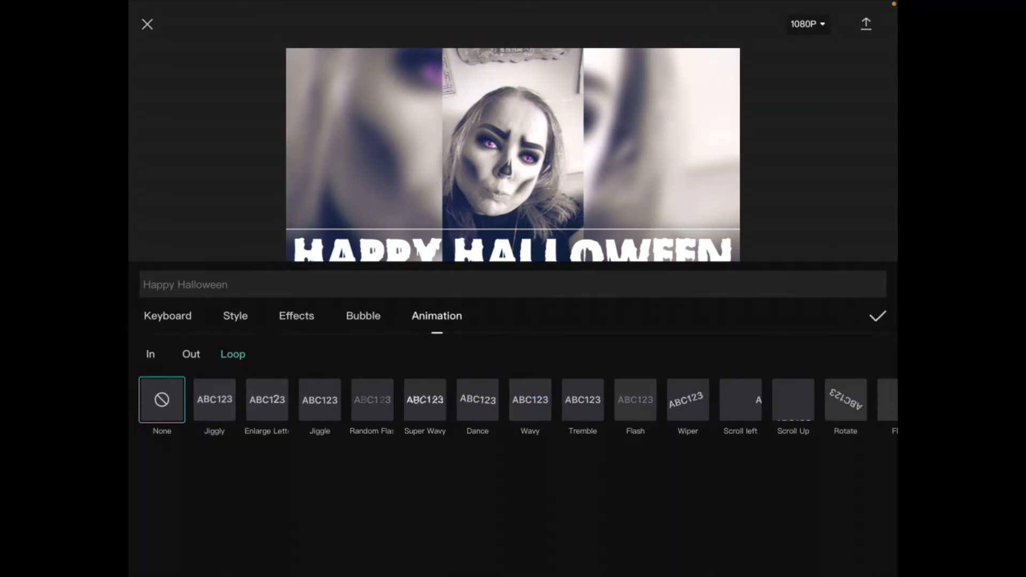
pyautogui.click(476, 400)
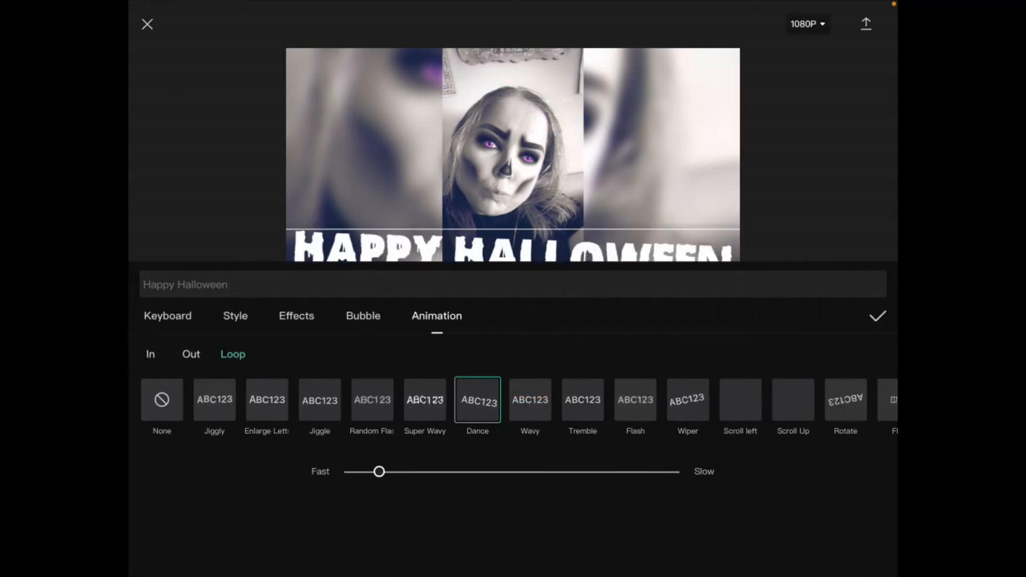
# - Apply the orange-yellow ART text effect to the HAPPY HALLOWEEN title and confirm
pyautogui.click(878, 316)
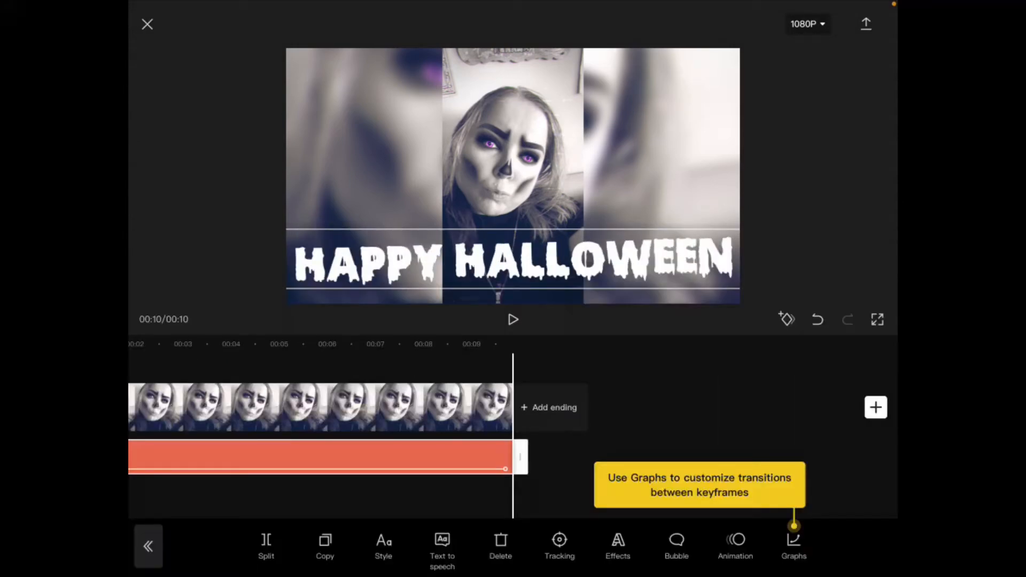
pyautogui.click(618, 545)
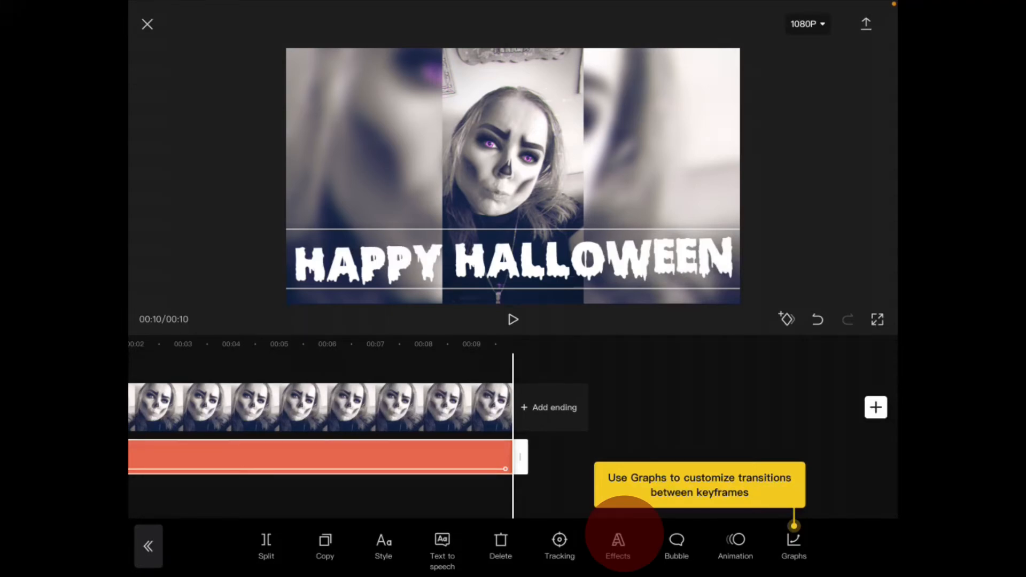
pyautogui.click(618, 540)
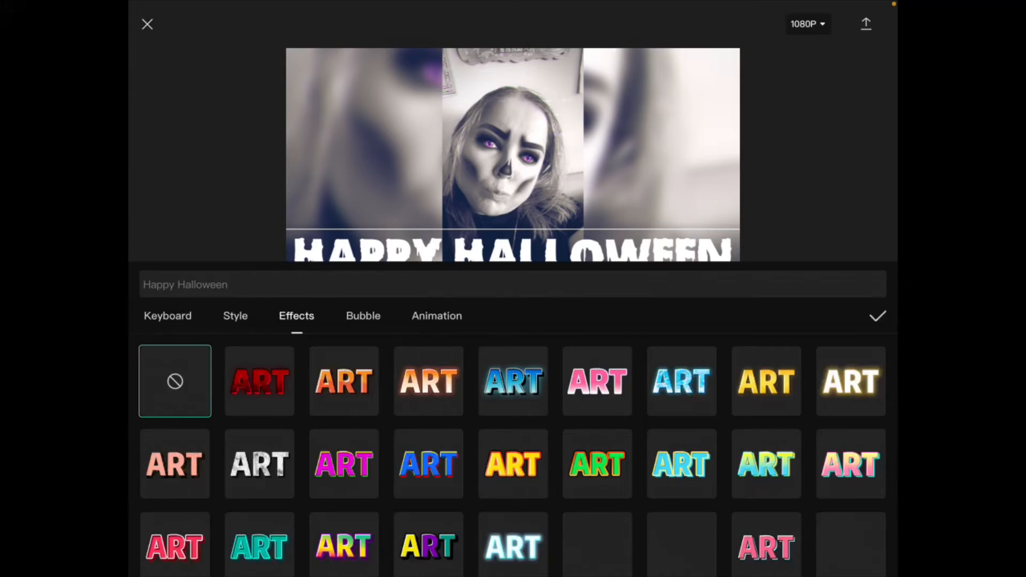
pyautogui.click(513, 464)
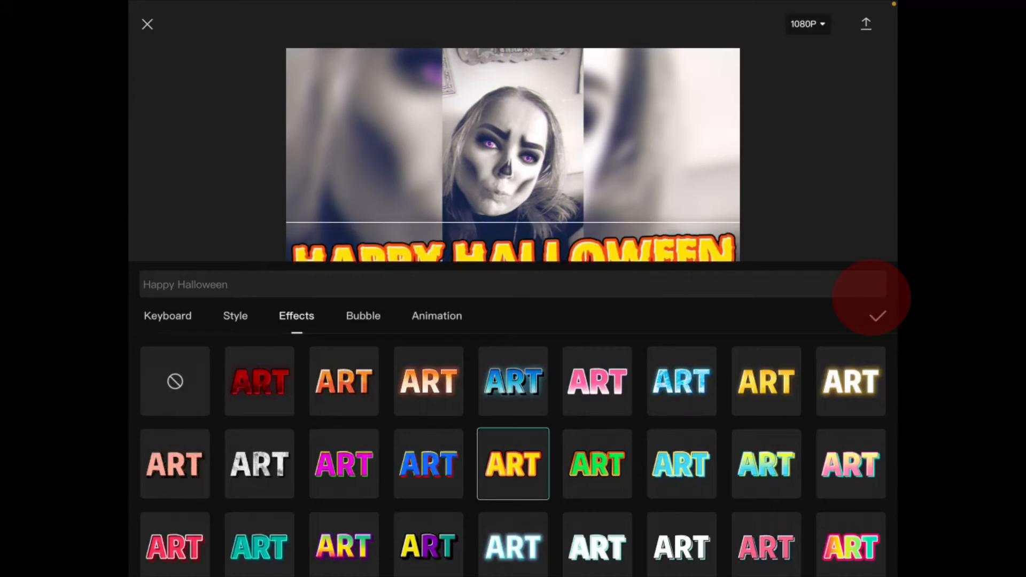
pyautogui.click(875, 315)
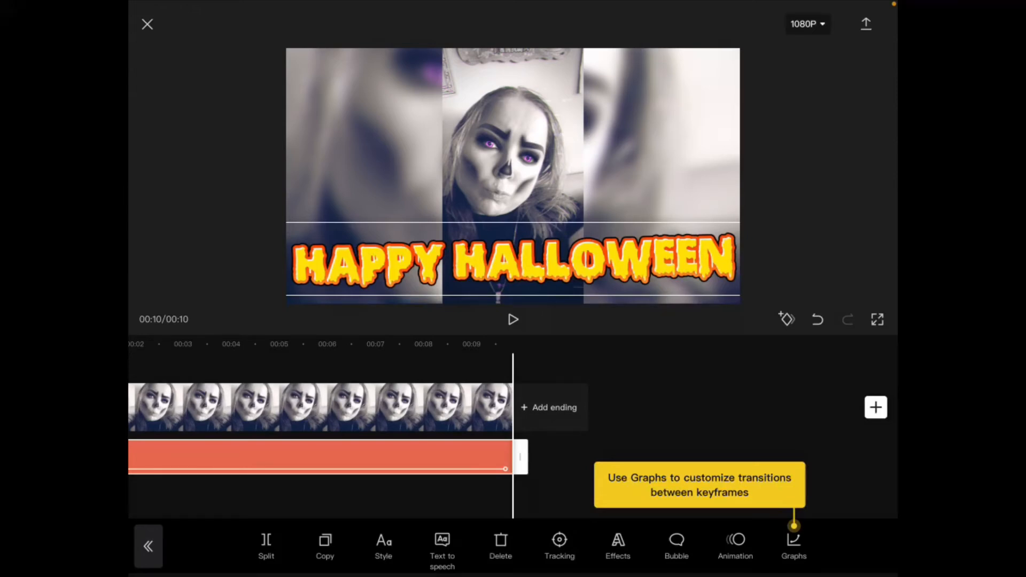
pyautogui.click(513, 321)
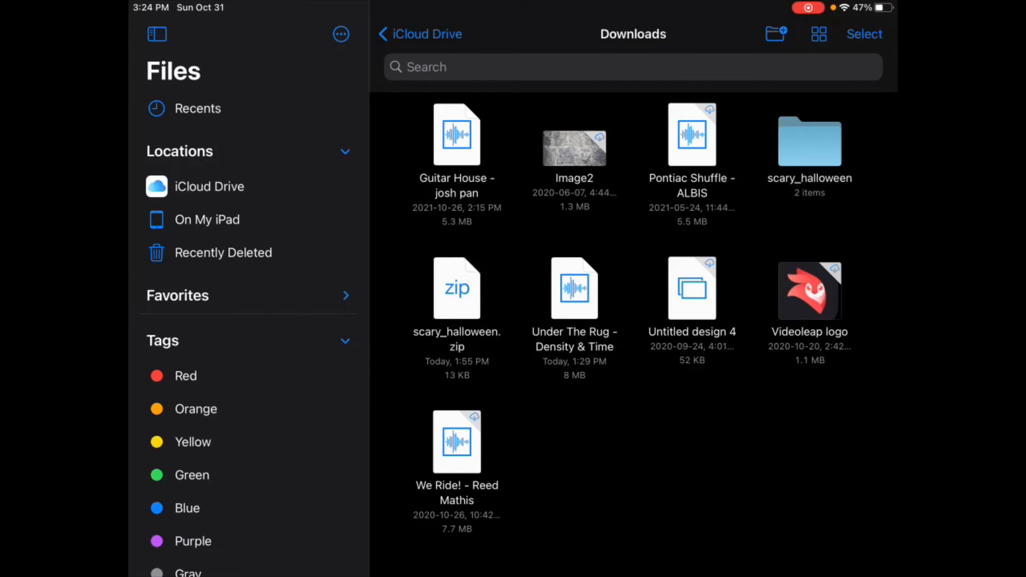
# - Bring up options for the Under The Rug - Density & Time track in iCloud Downloads
pyautogui.rightClick(574, 288)
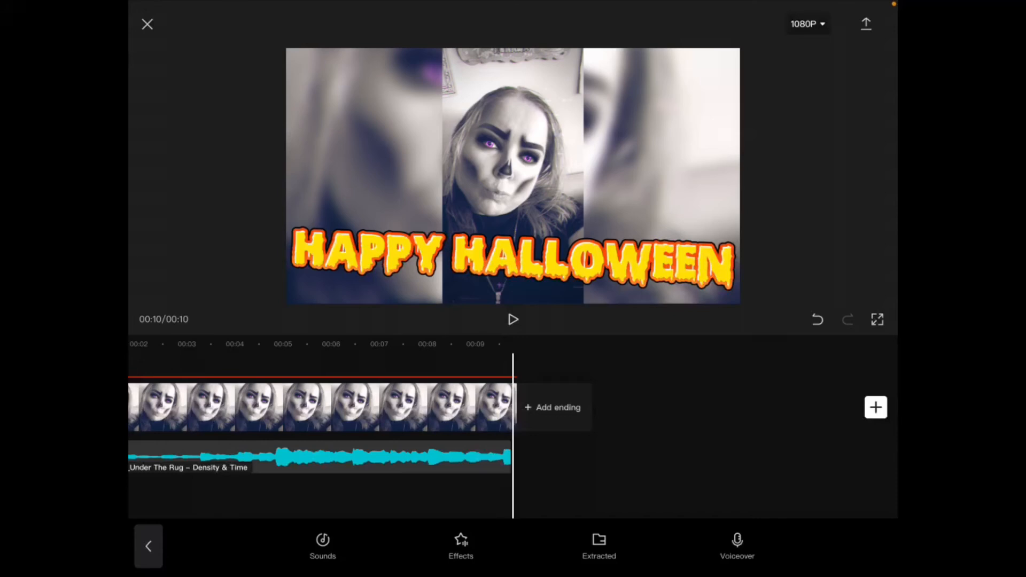
# - Preview the video with its music, then select the Under The Rug clip for editing
pyautogui.click(514, 321)
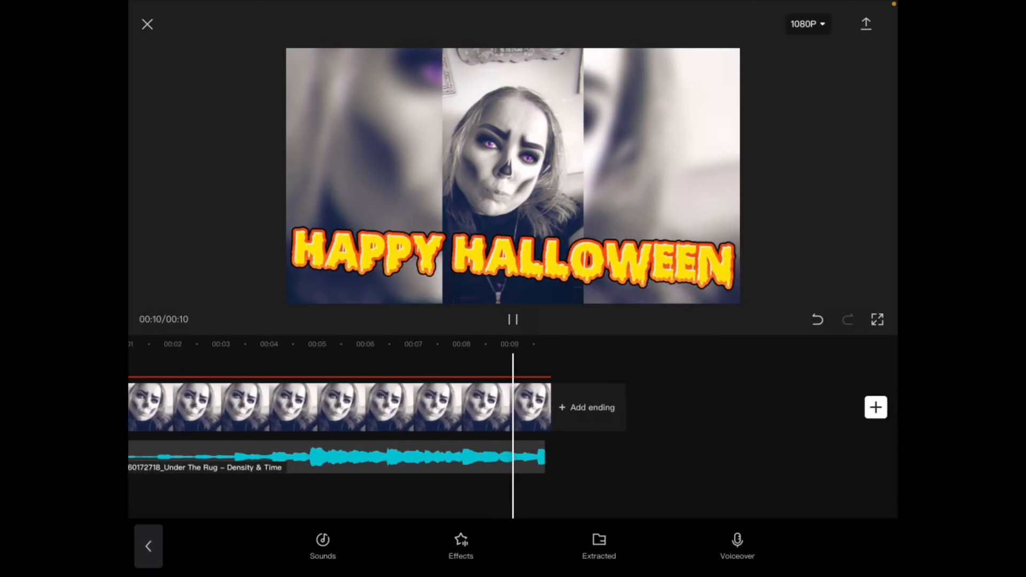
pyautogui.click(513, 320)
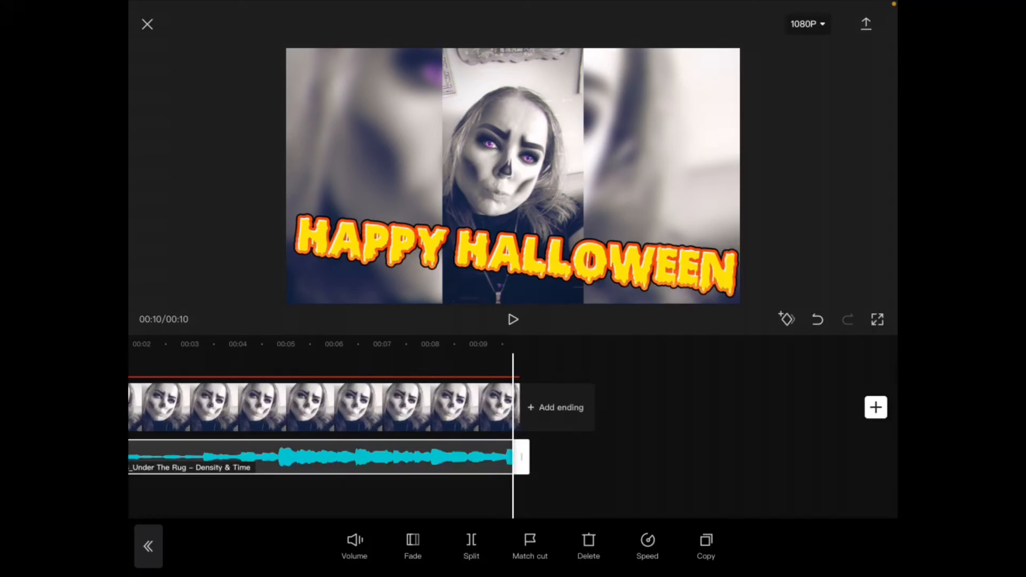
# - Set the music's fade-out duration to 1.7 seconds, preview it and confirm
pyautogui.click(413, 541)
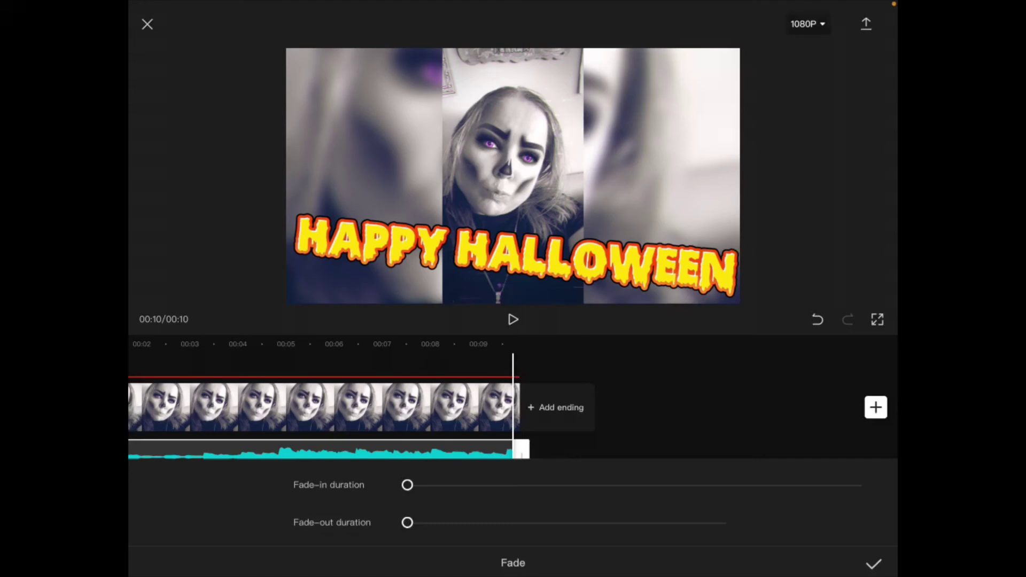
pyautogui.moveTo(407, 523); pyautogui.dragTo(457, 520)
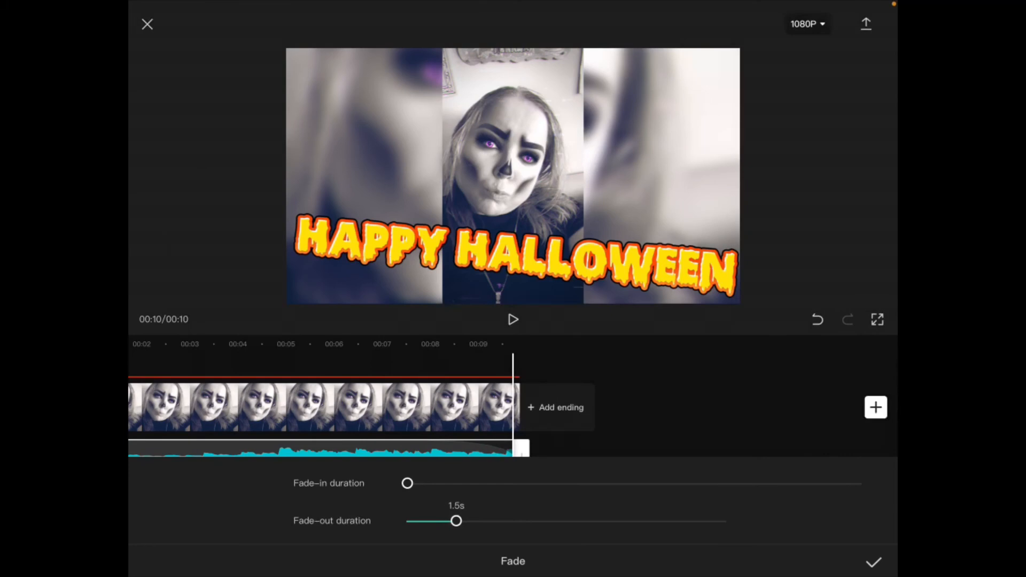
pyautogui.moveTo(457, 521); pyautogui.dragTo(464, 521)
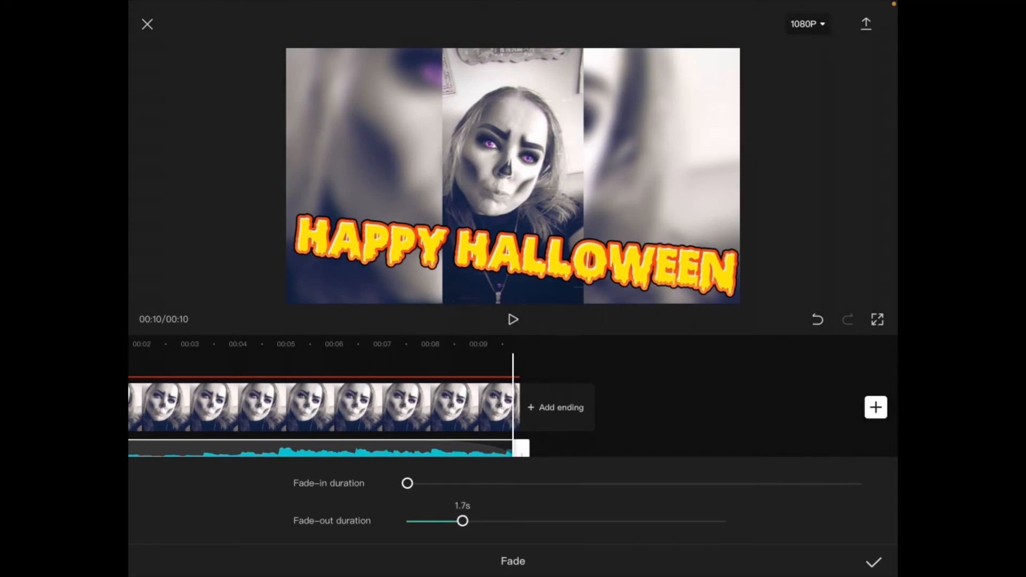
pyautogui.click(513, 319)
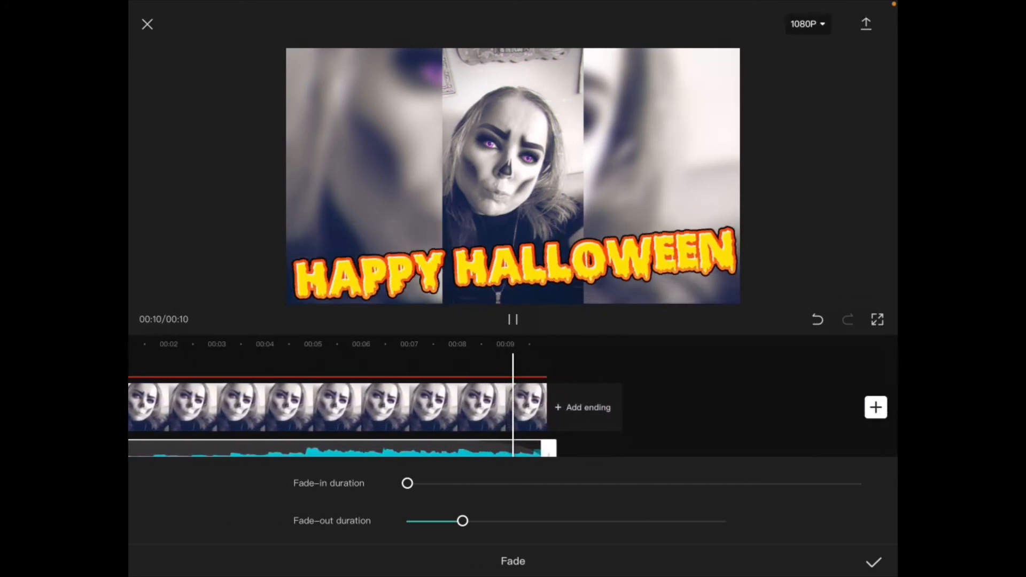
pyautogui.click(513, 319)
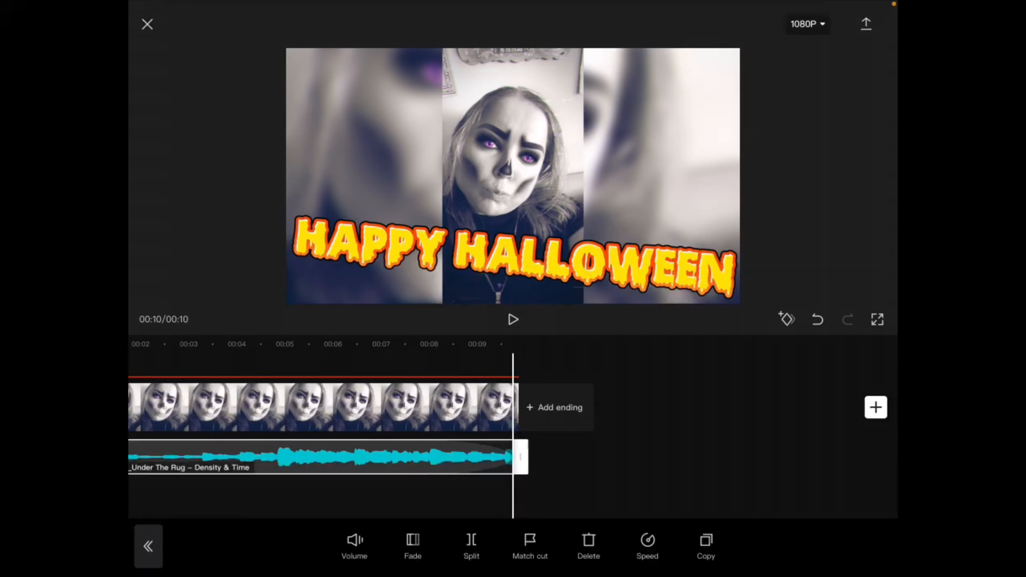
pyautogui.click(513, 321)
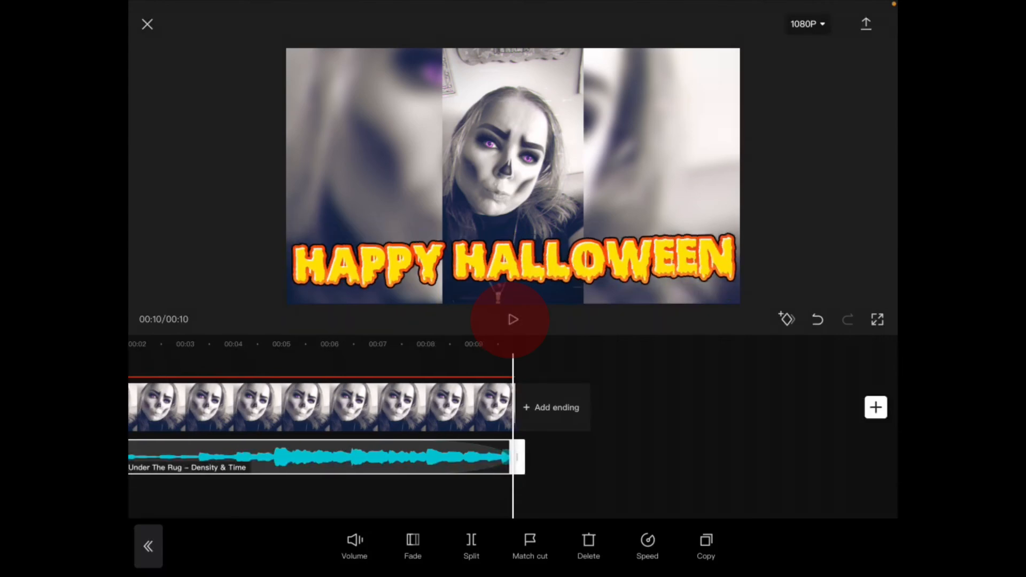
pyautogui.click(513, 321)
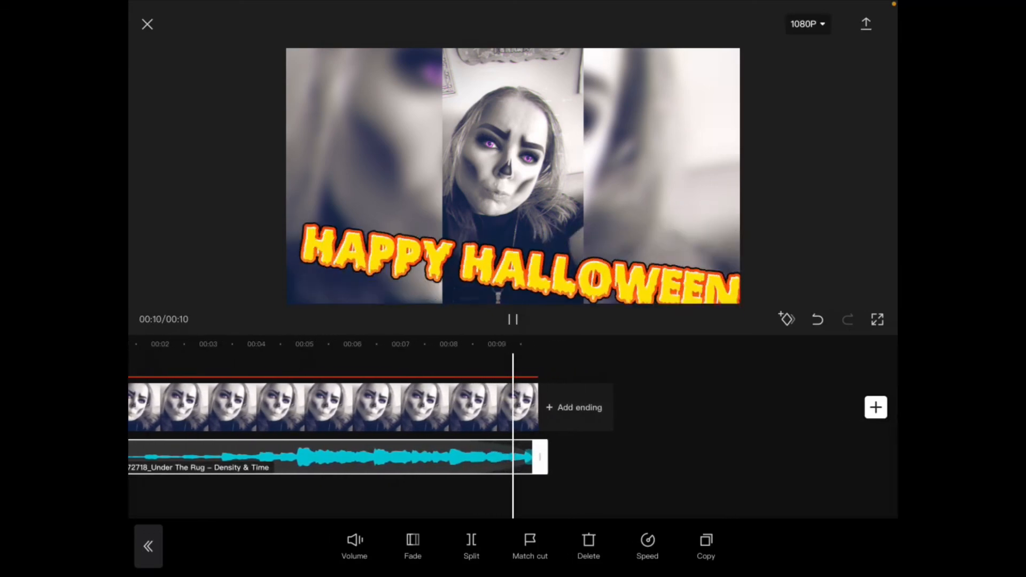
pyautogui.click(513, 319)
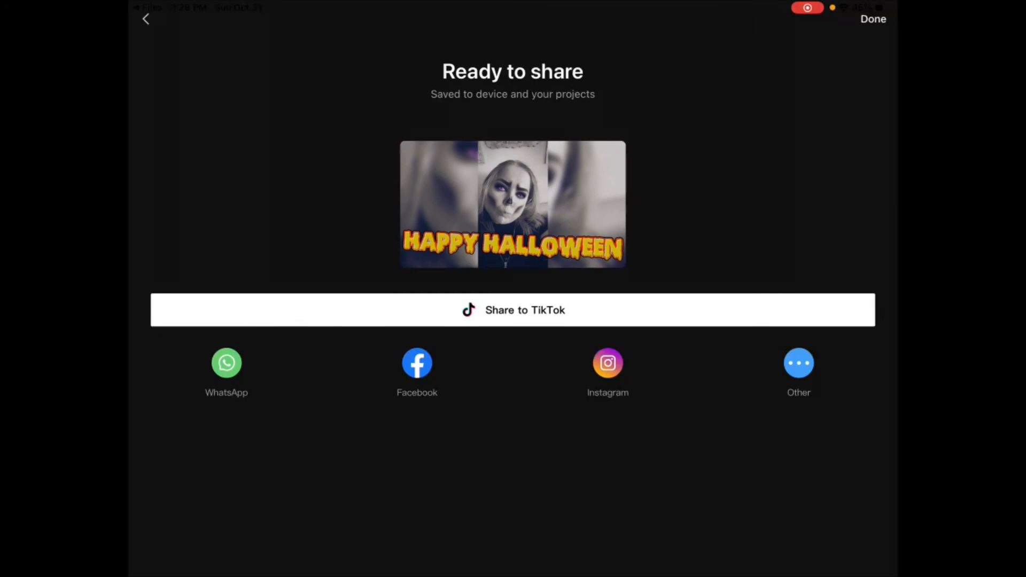
# - Finish sharing the exported 10-second Halloween video and return to the projects list
pyautogui.click(872, 19)
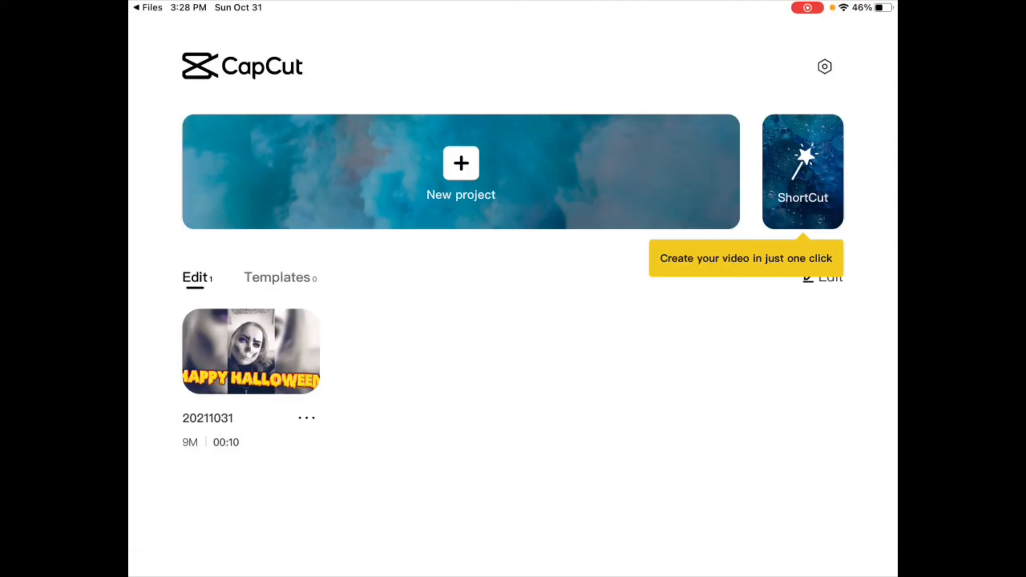